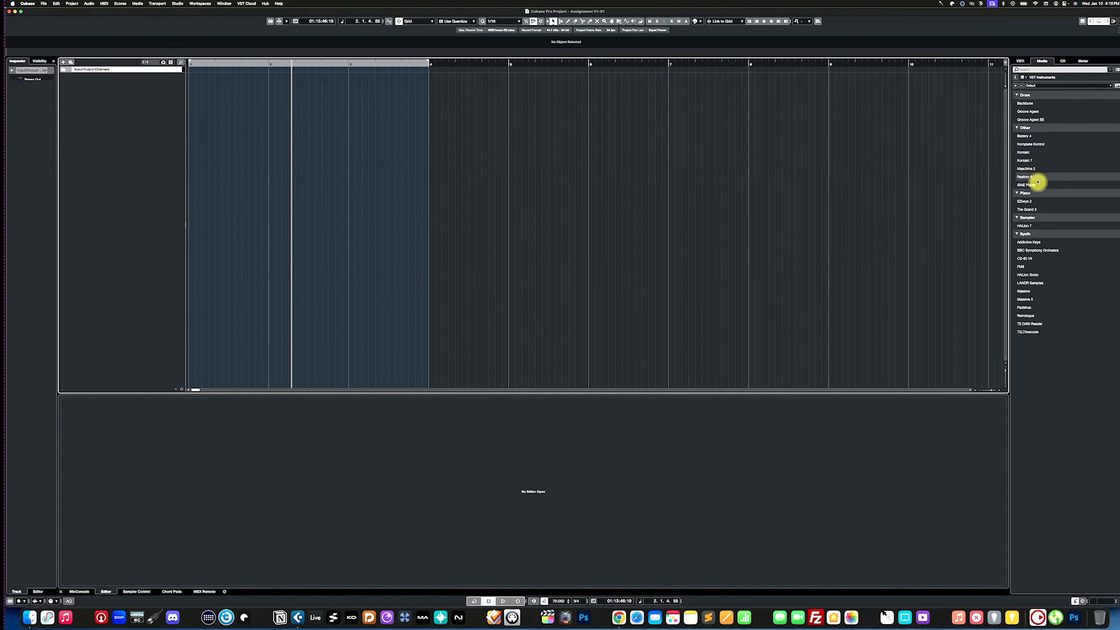
Select SINE Player in the VST Instruments list to drag into the track list
click(1025, 185)
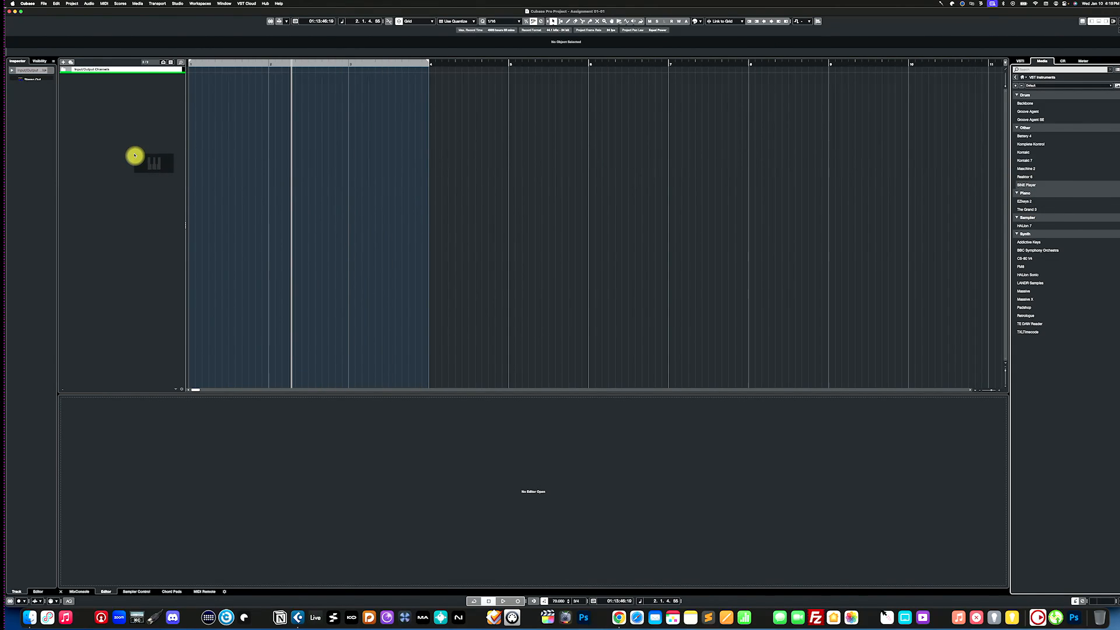
Add SINE Player, browse Berlin Orchestra's Brass folder and load Trumpet 1
double_click(135, 156)
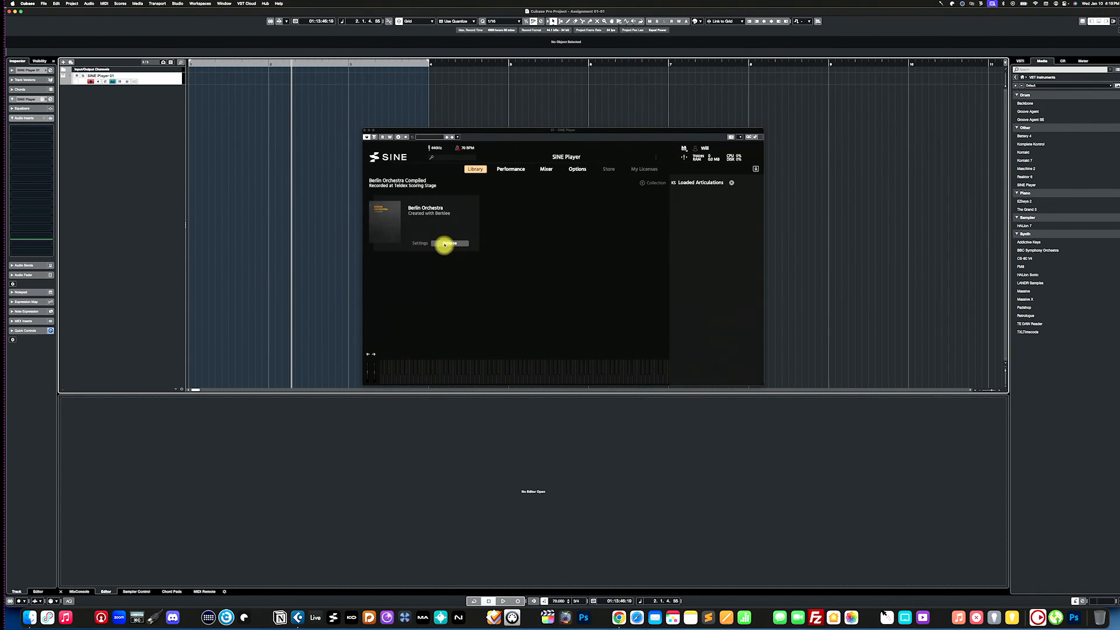
click(450, 244)
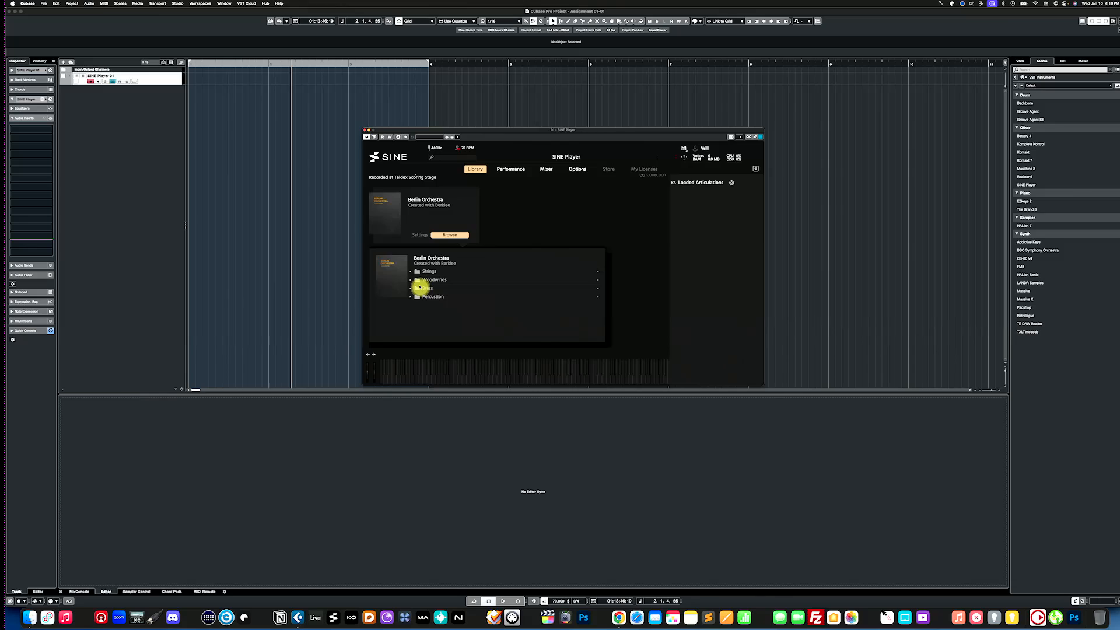
click(426, 288)
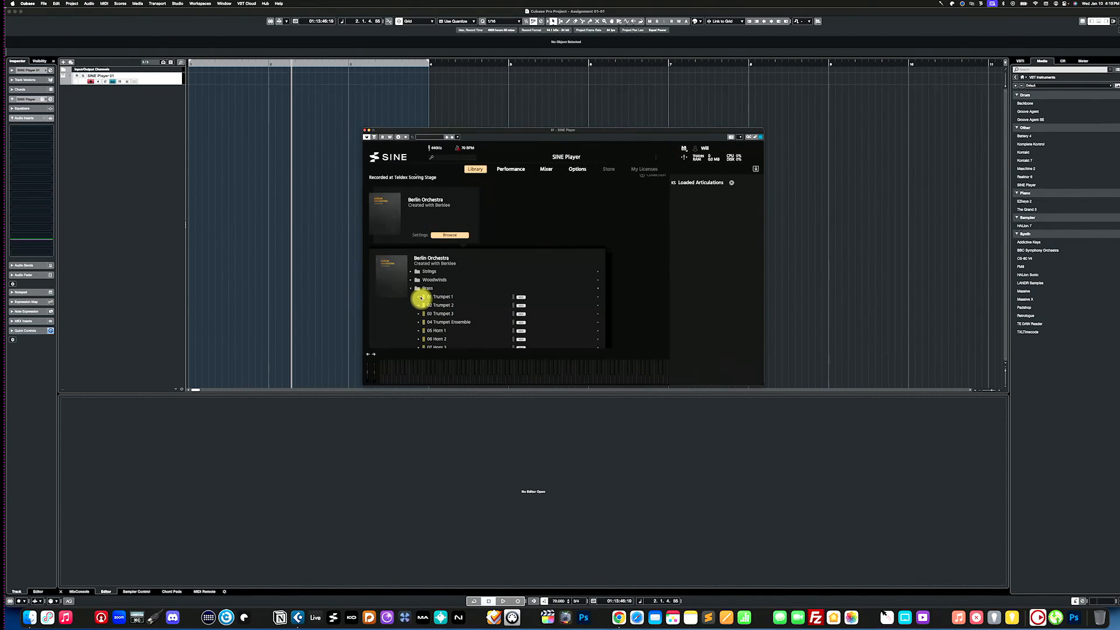
click(423, 296)
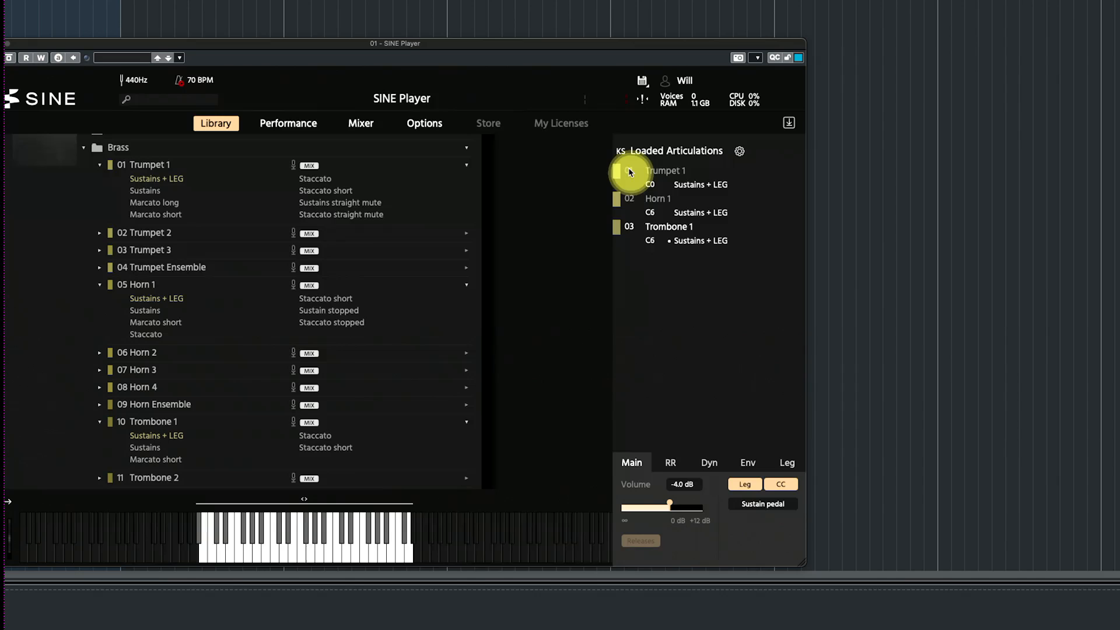
click(629, 227)
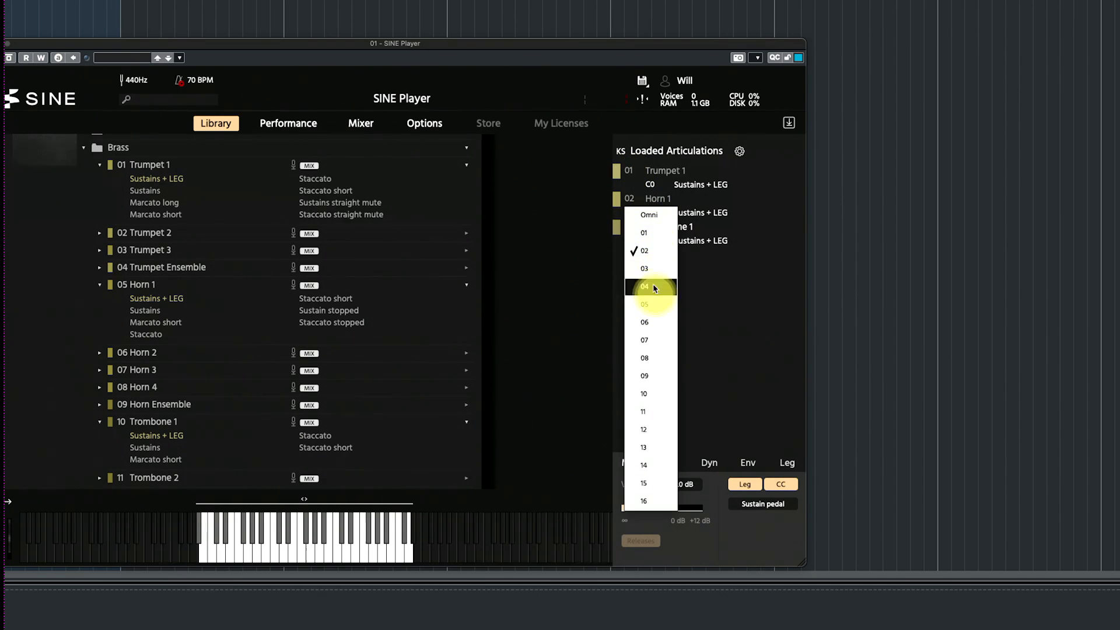
click(644, 287)
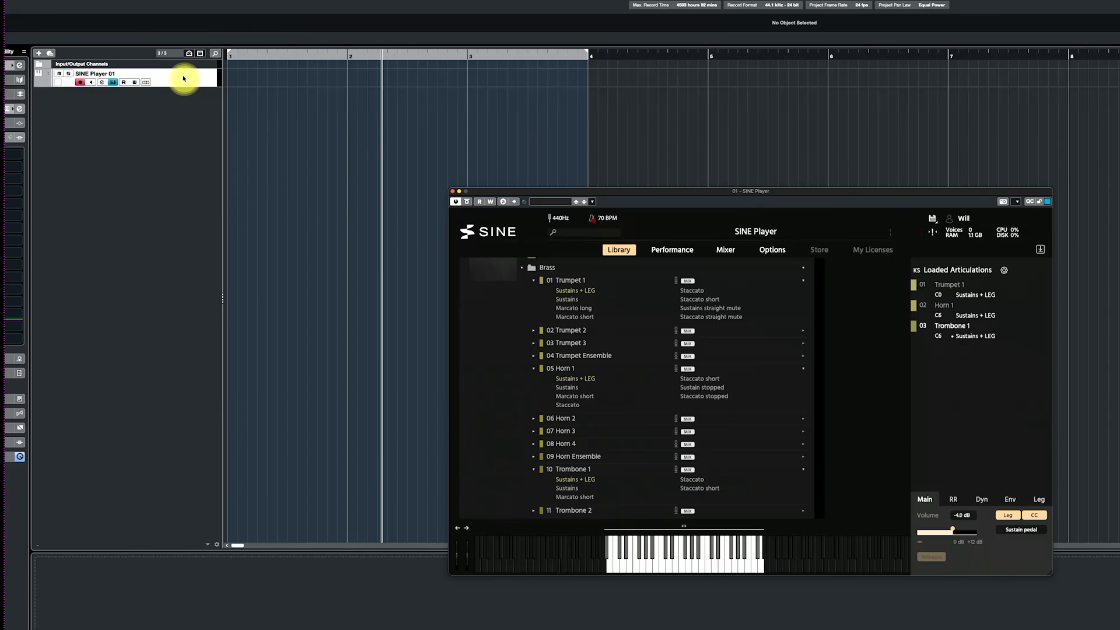
Add three MIDI tracks below the SINE Player 01 track
right_click(179, 79)
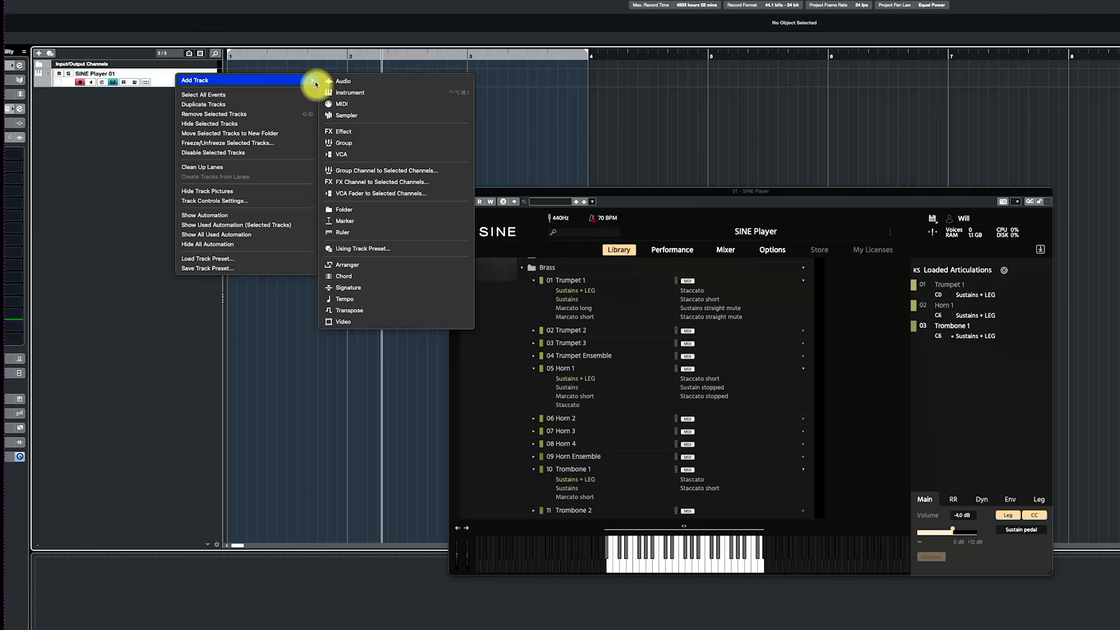
mouse_move(350, 104)
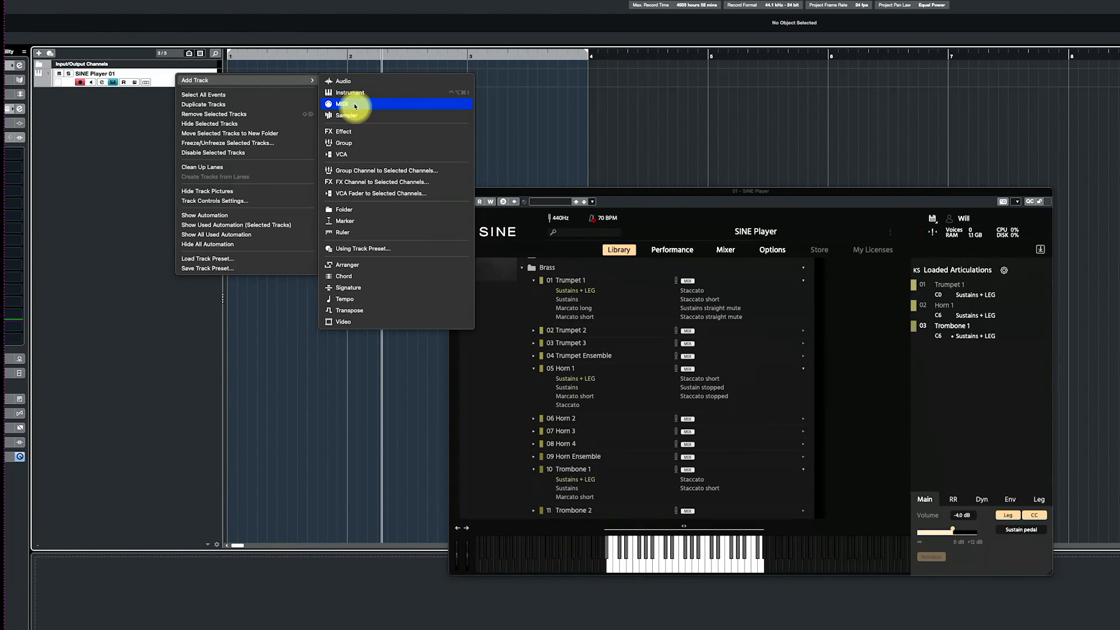
click(342, 104)
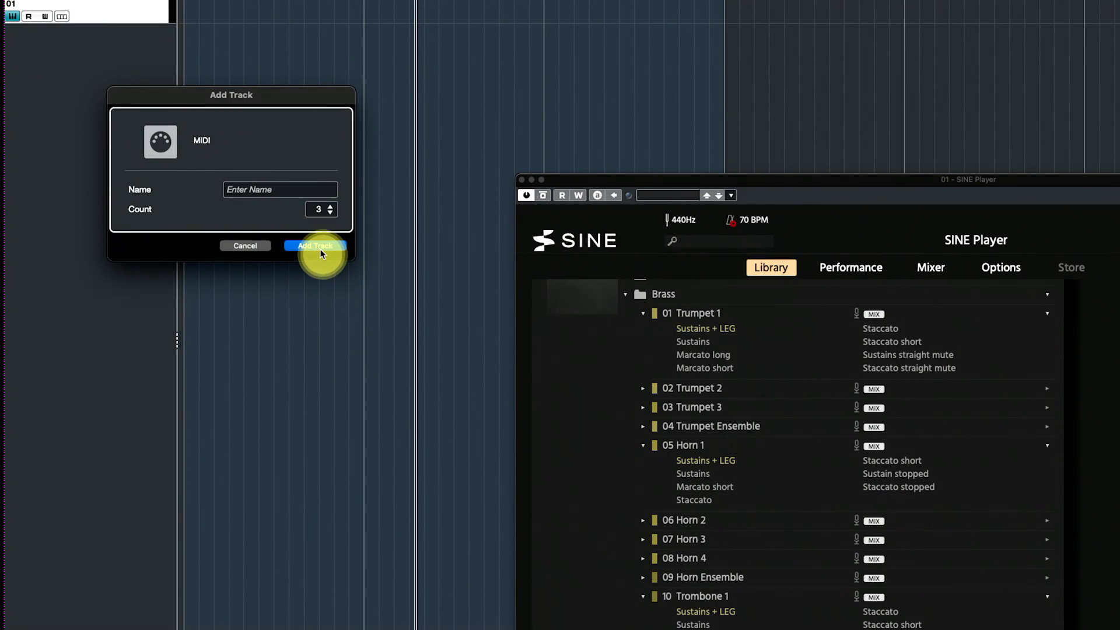
click(315, 245)
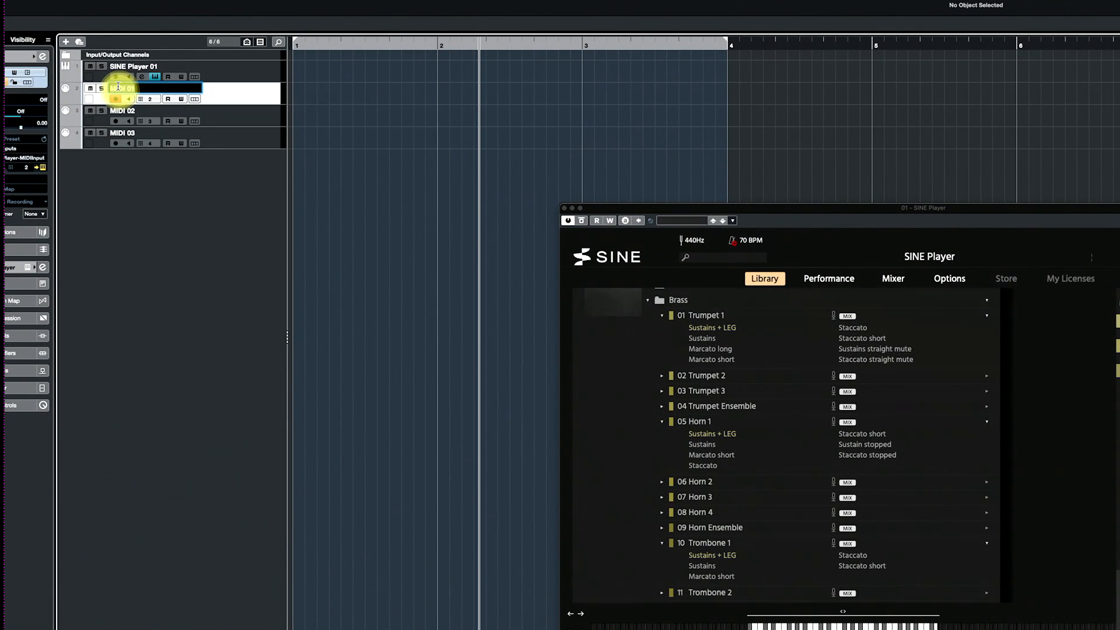
Rename the first MIDI track 'Trumpet' and the second 'Horn'
text(Trumpet)
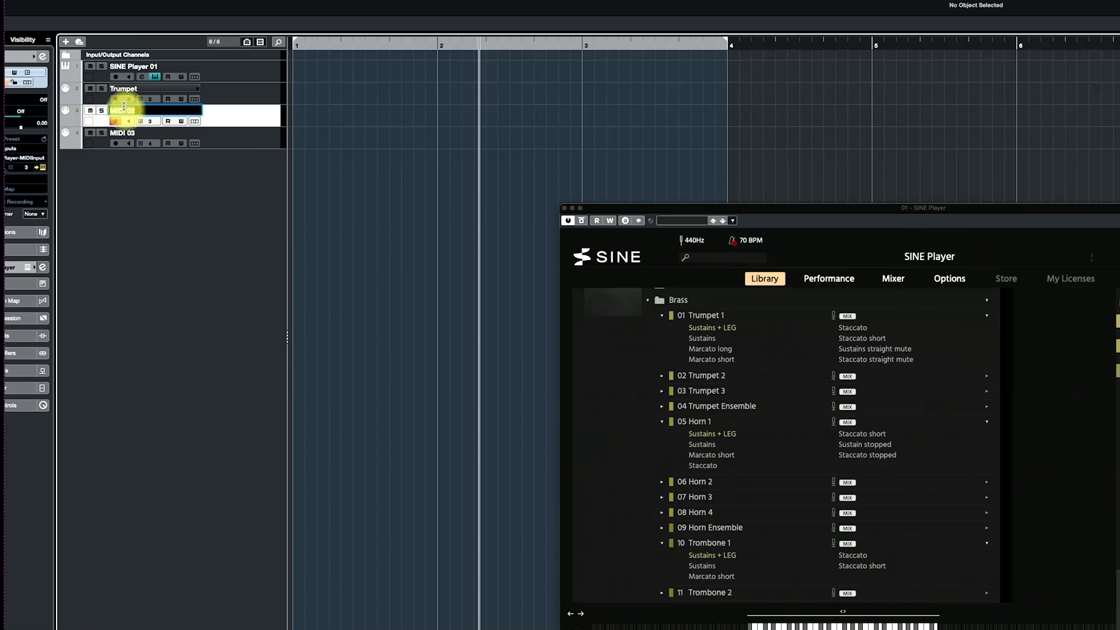
text(Horn)
click(155, 133)
text(Trombone)
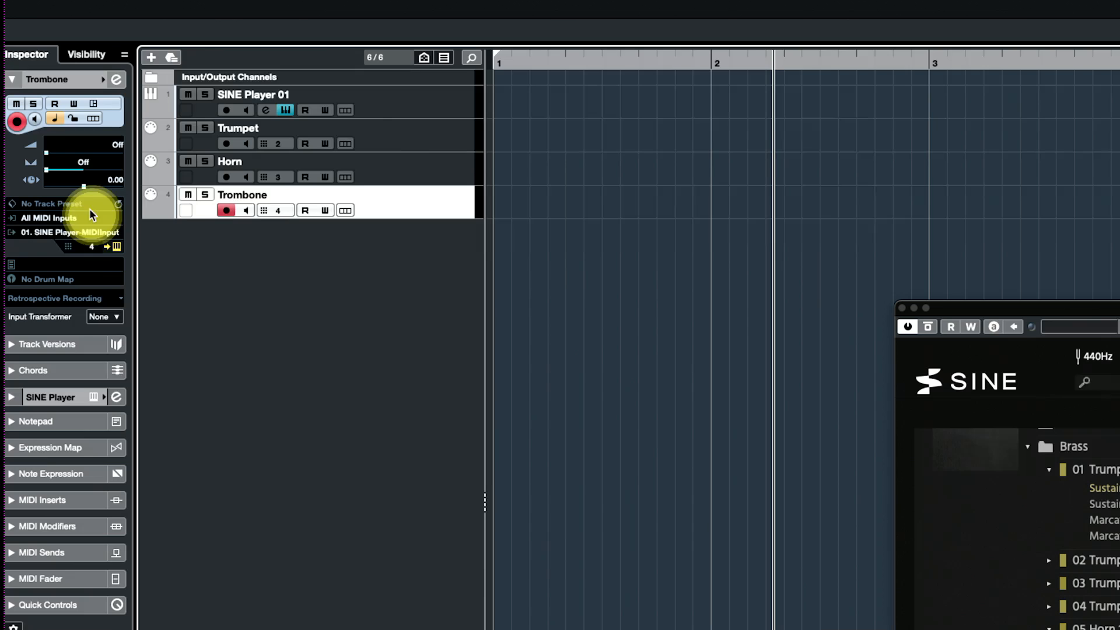
mouse_move(41, 236)
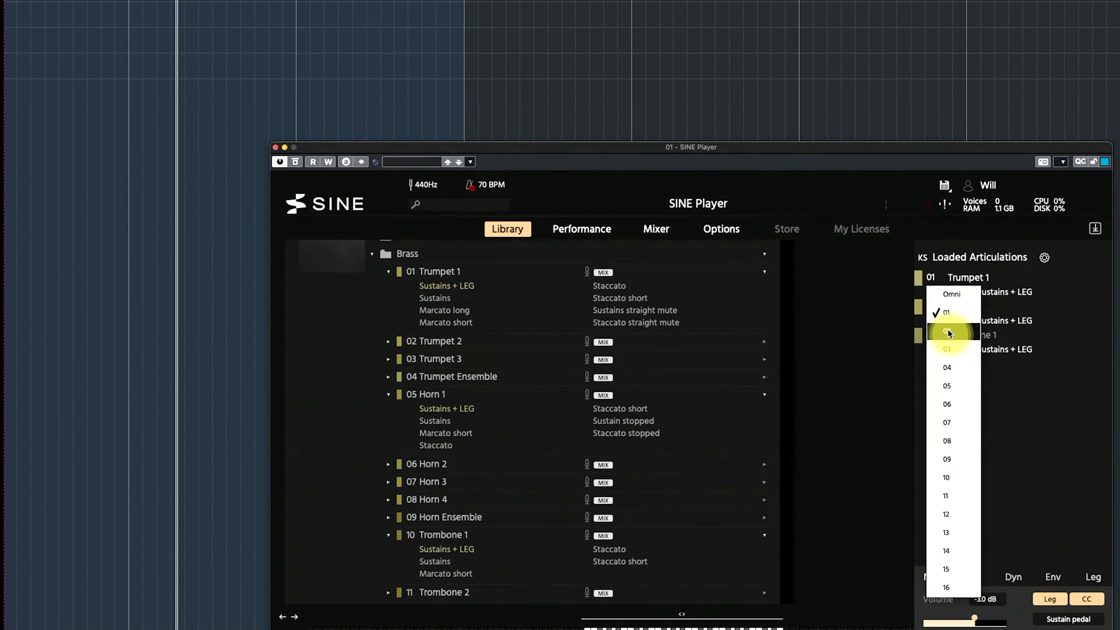
Assign Trumpet 1 to MIDI channel 02 in Loaded Articulations
click(947, 330)
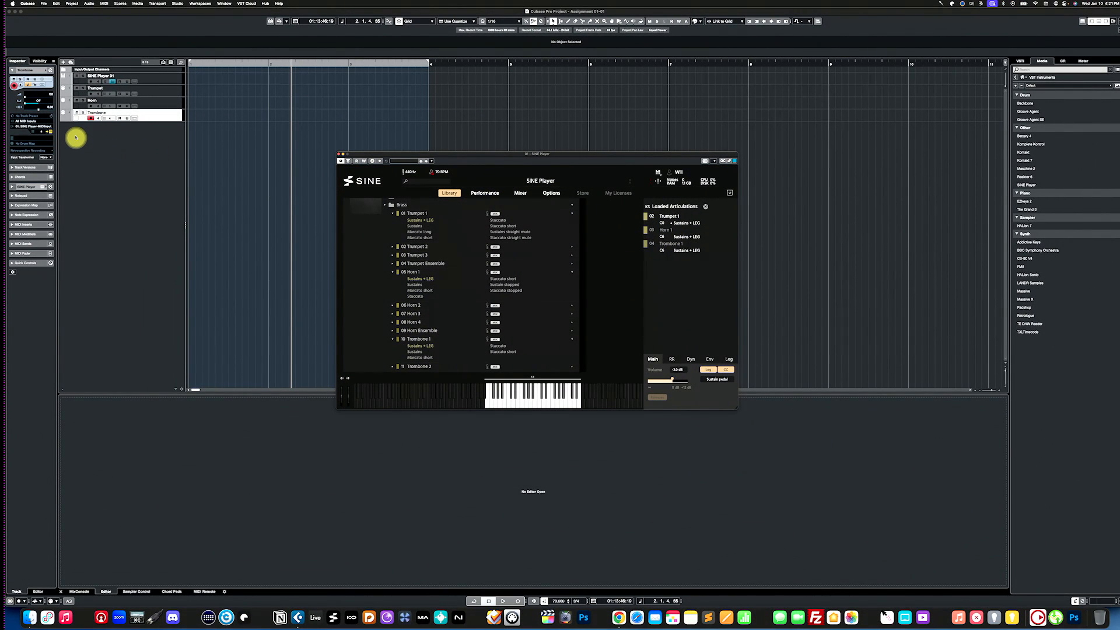
mouse_move(161, 85)
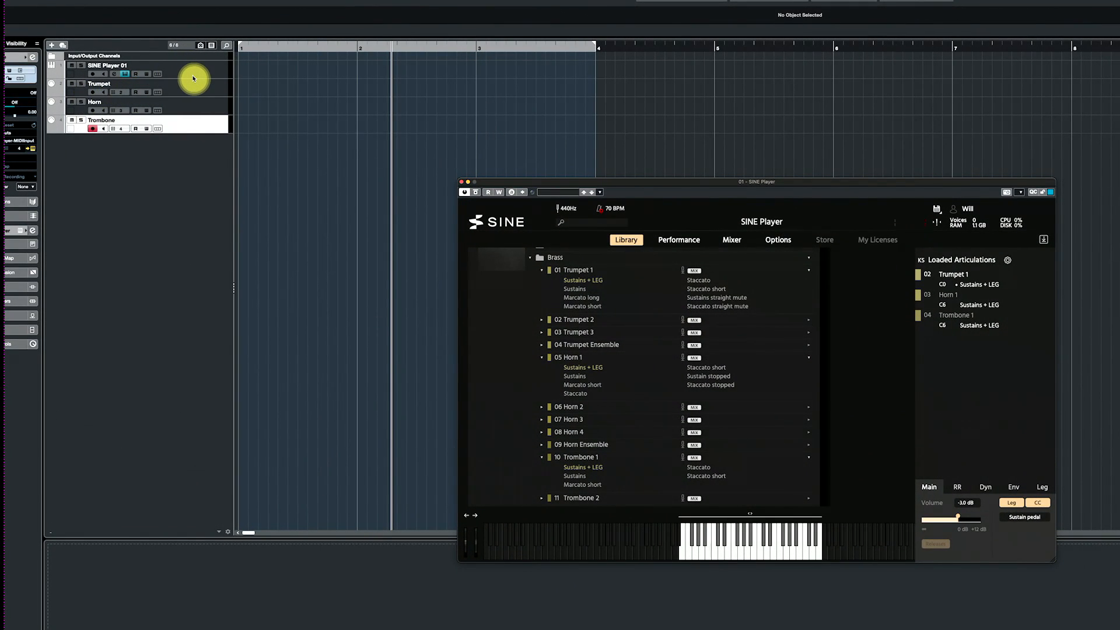
mouse_move(191, 71)
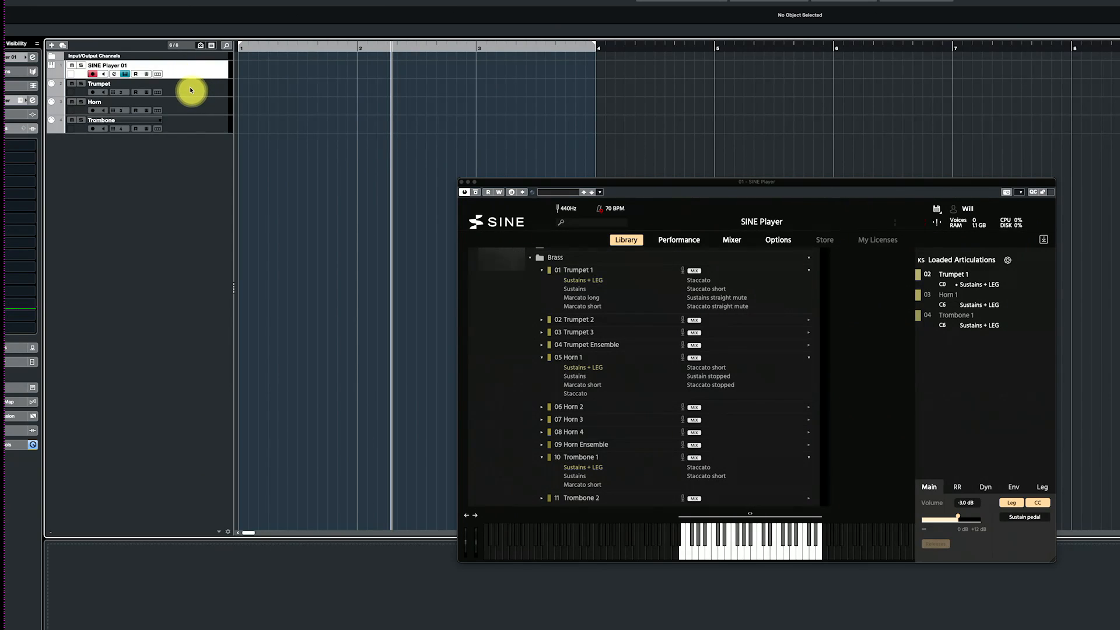
click(96, 83)
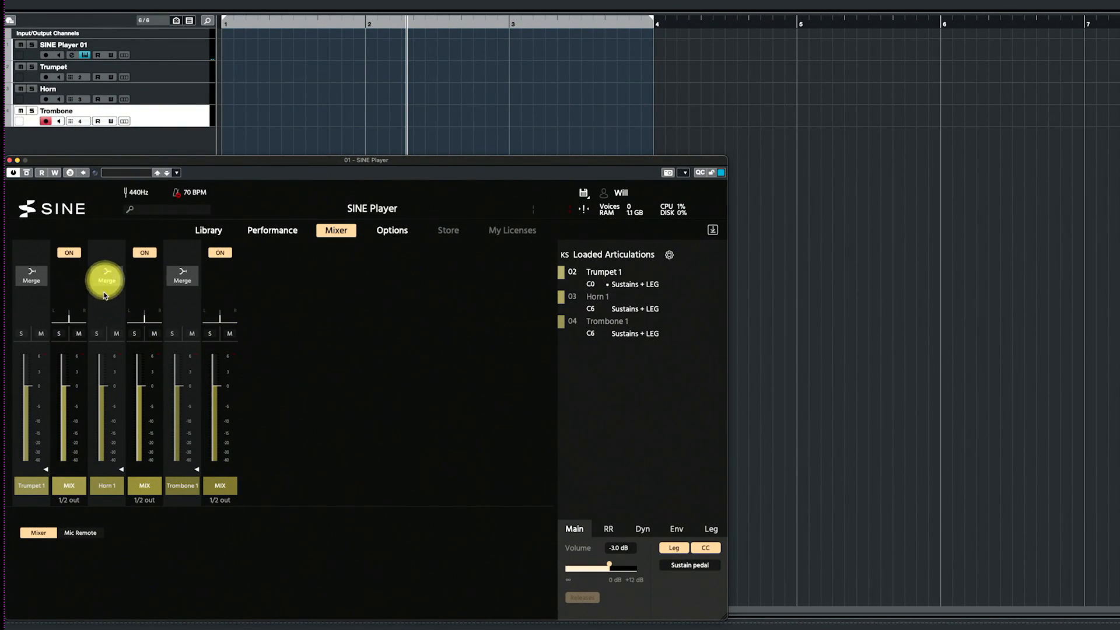
mouse_move(135, 145)
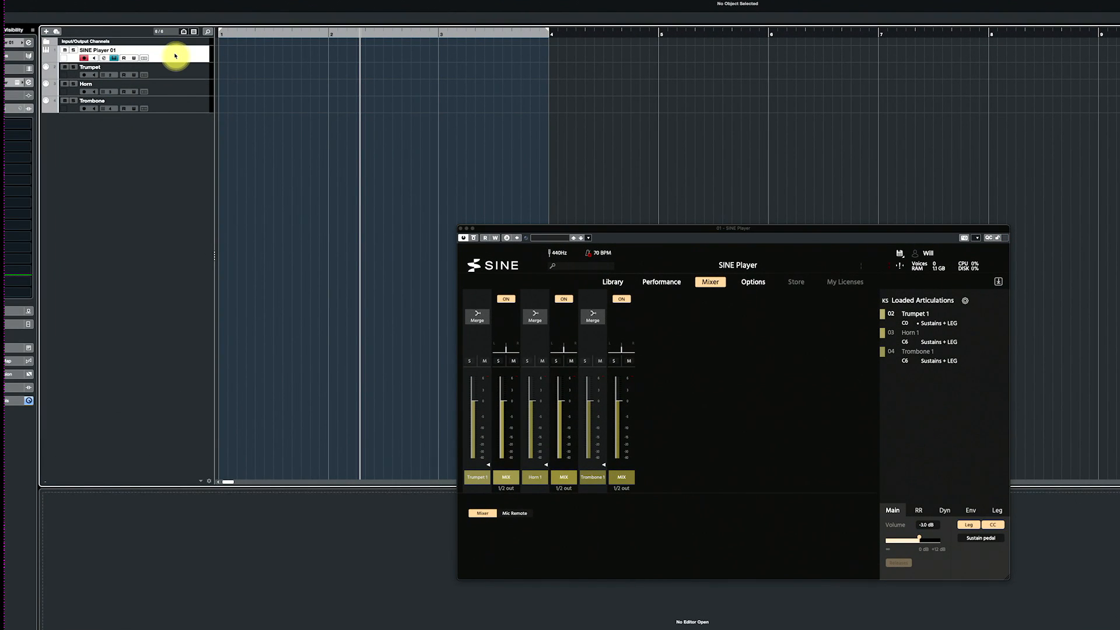
mouse_move(922, 343)
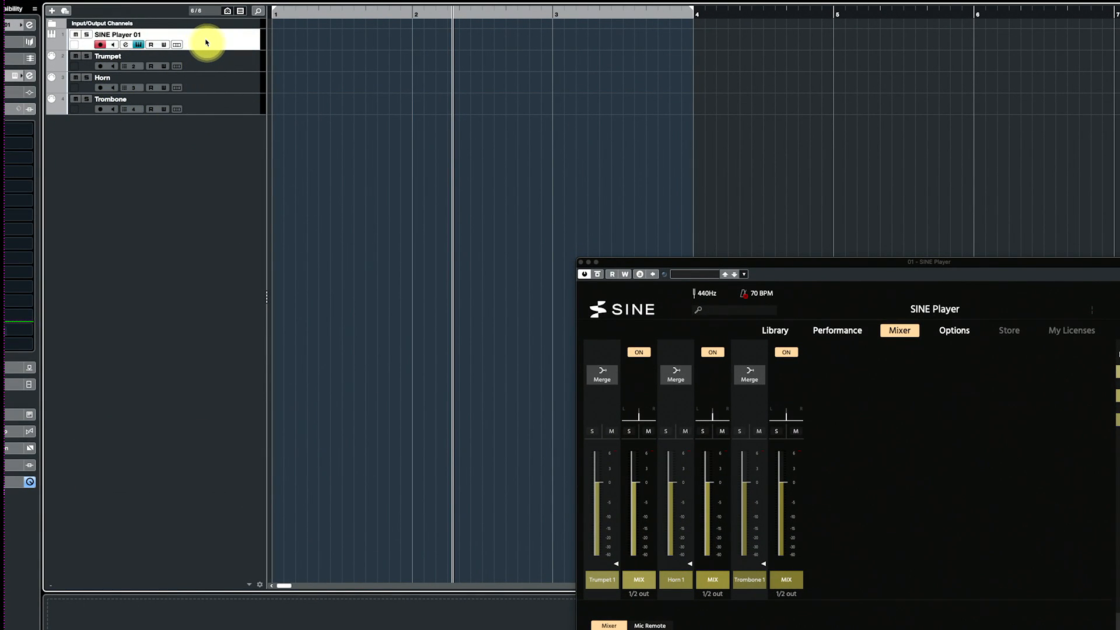
right_click(206, 42)
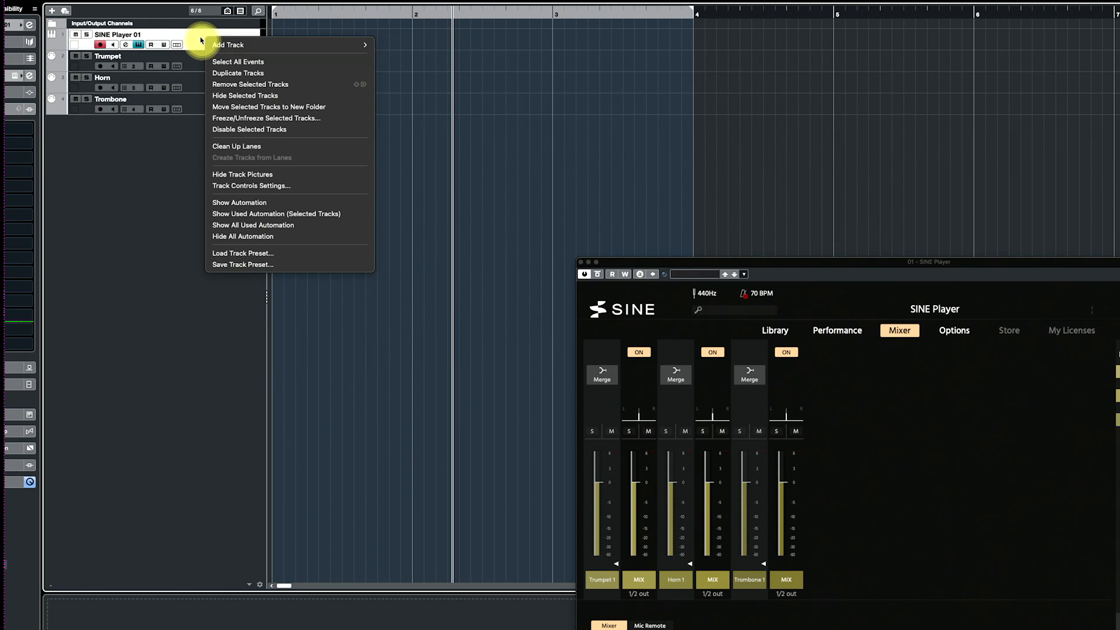
click(193, 40)
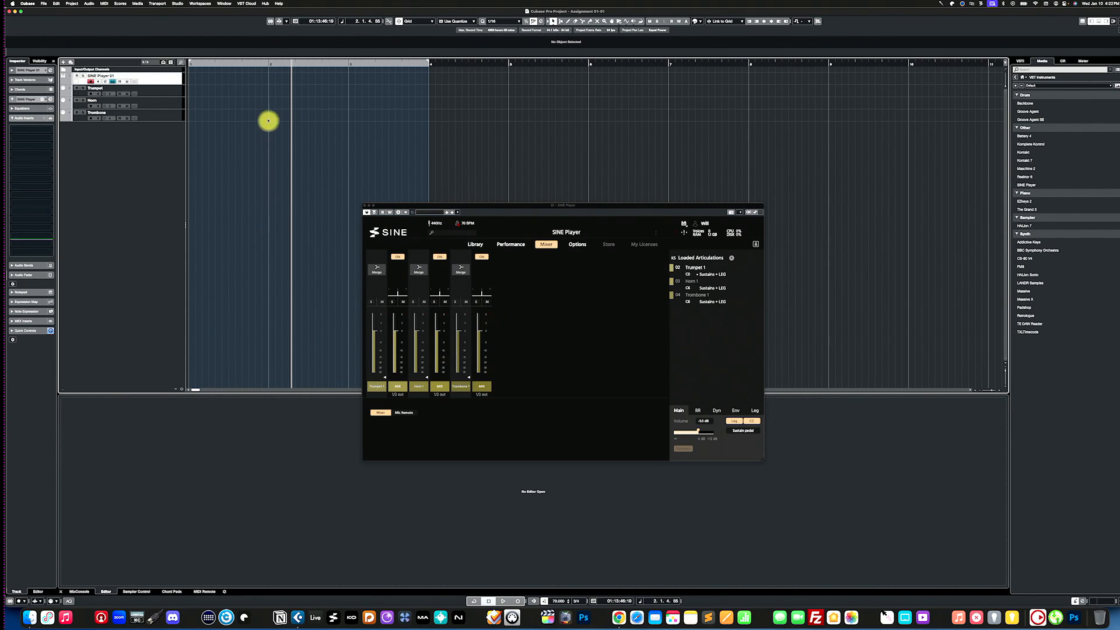
mouse_move(198, 206)
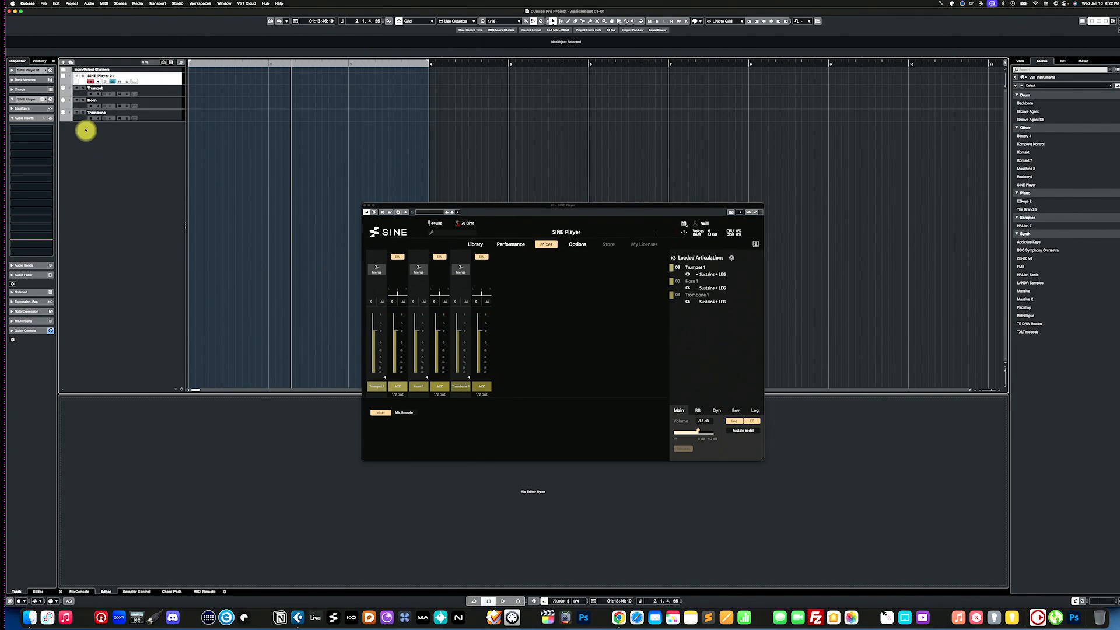
mouse_move(603, 367)
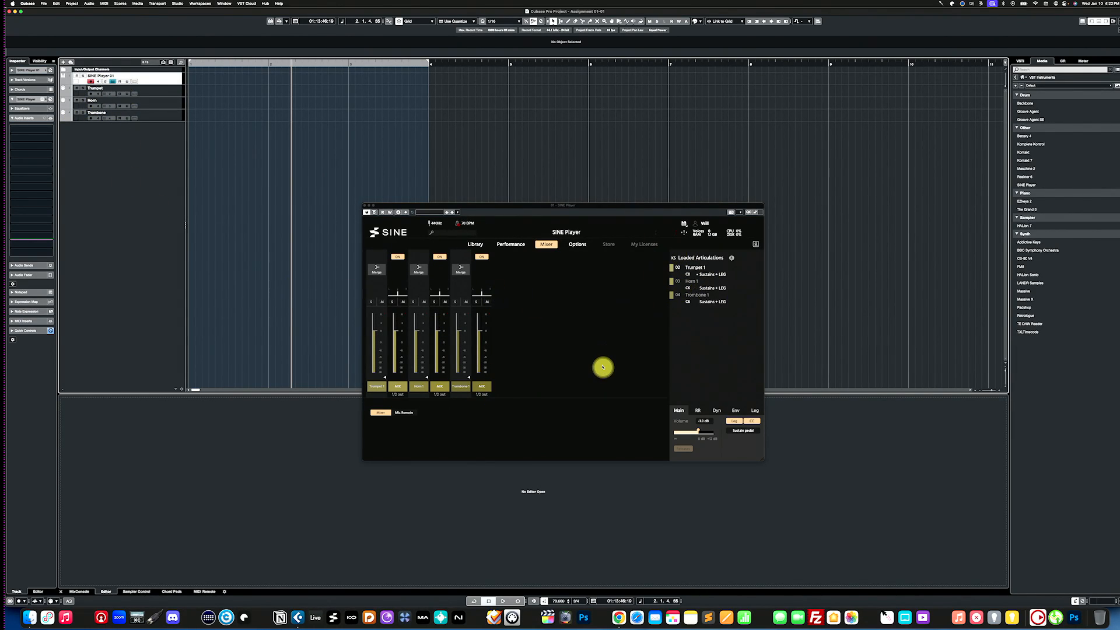